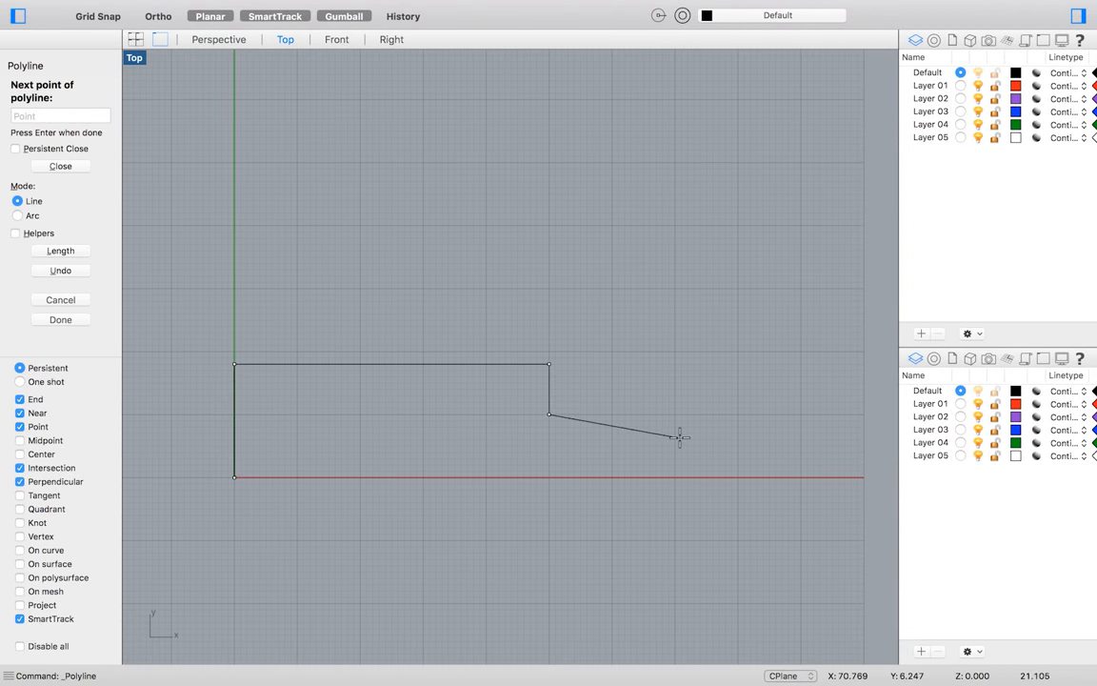
- Enter the last profile length of 10 and finish the stepped polyline along the axis
type("10")
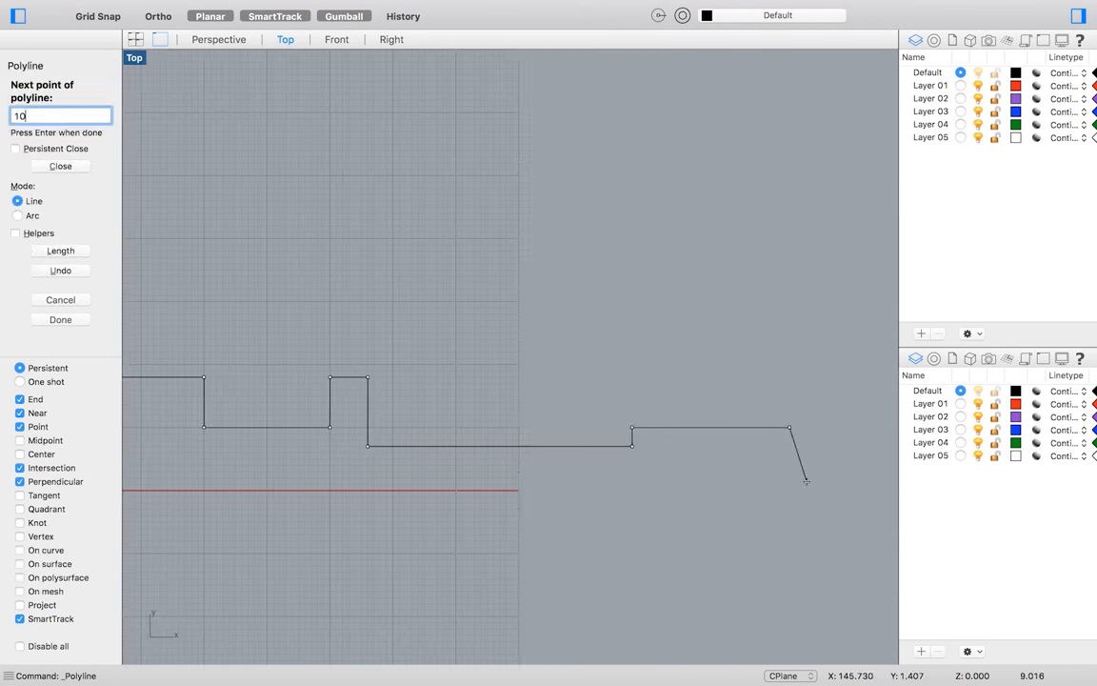
key("Enter")
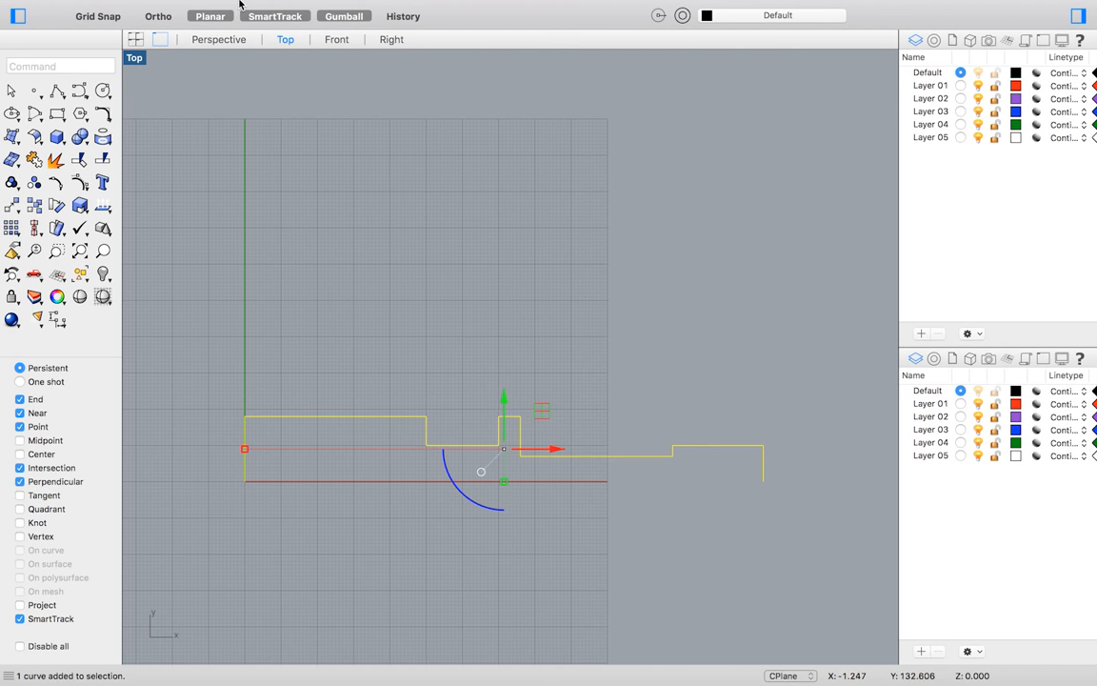
- Trace a smooth control-point curve over the stepped half-profile of the screwdriver
left_click(231, 7)
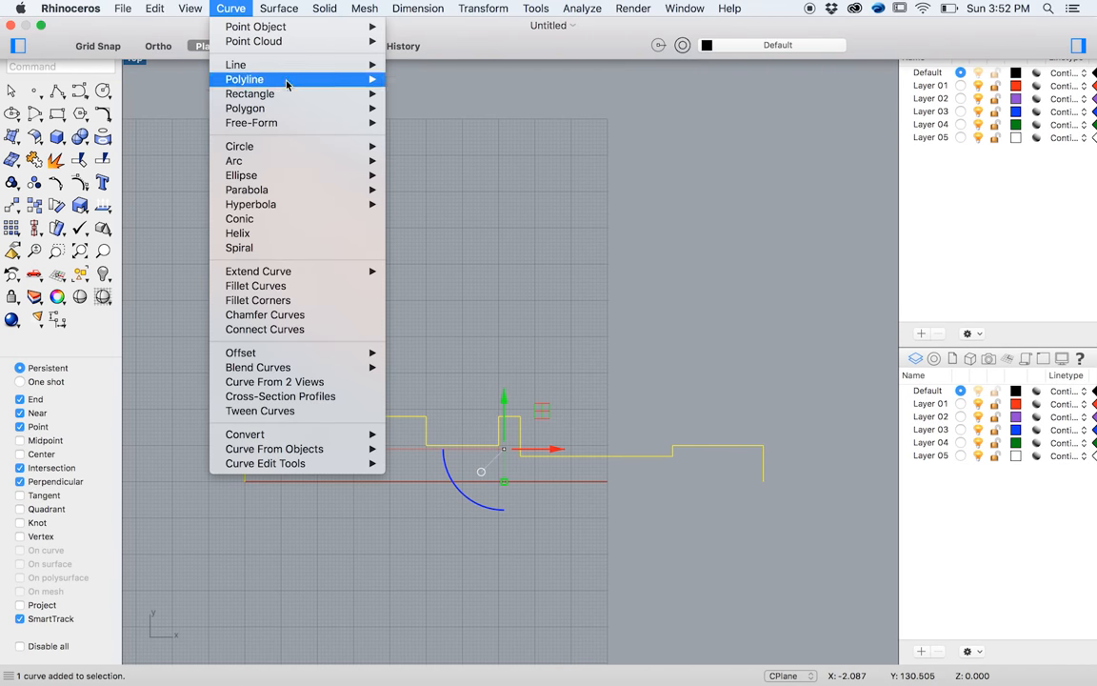
mouse_move(251, 122)
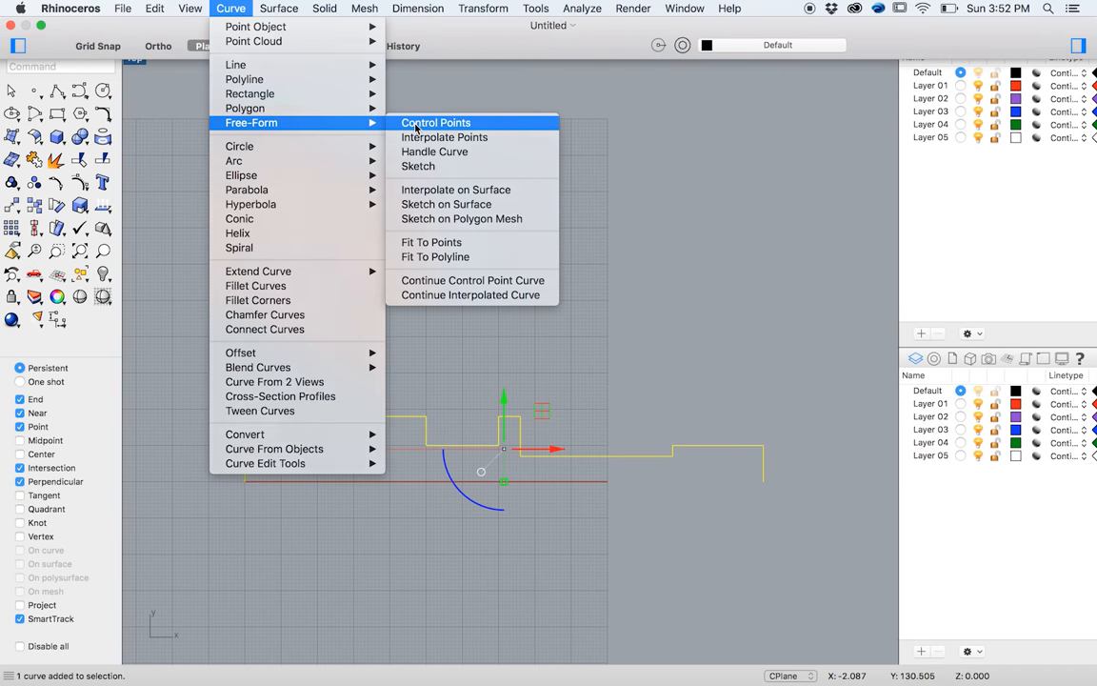
left_click(434, 122)
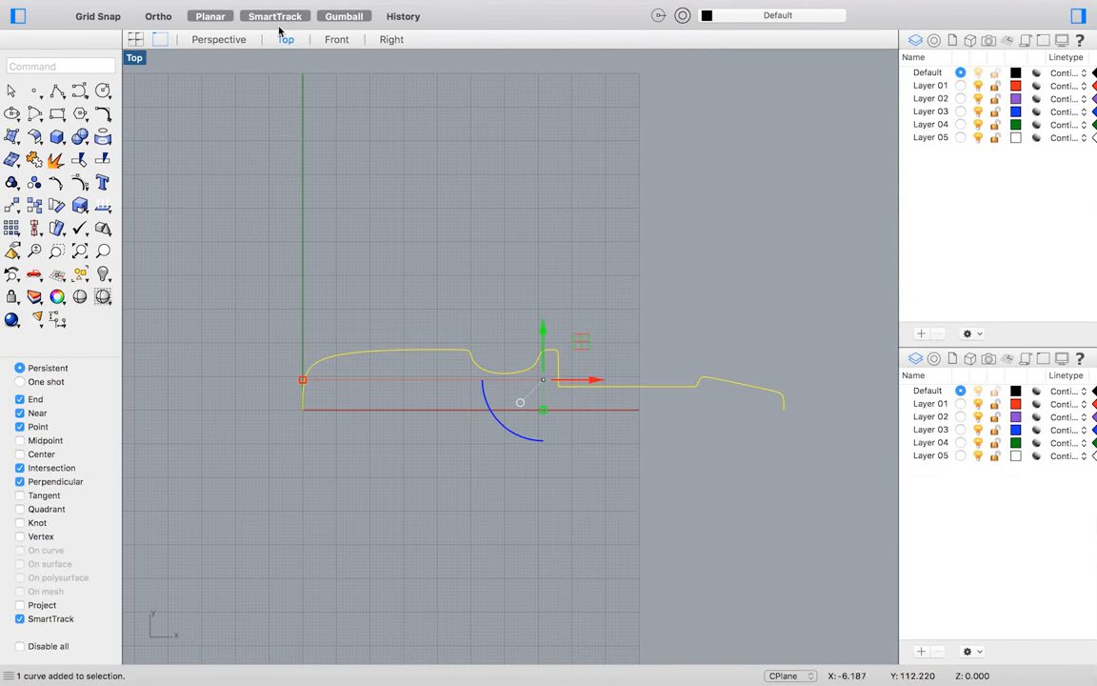
- Revolve the smooth profile 360 degrees around the axis into the screwdriver body
left_click(278, 7)
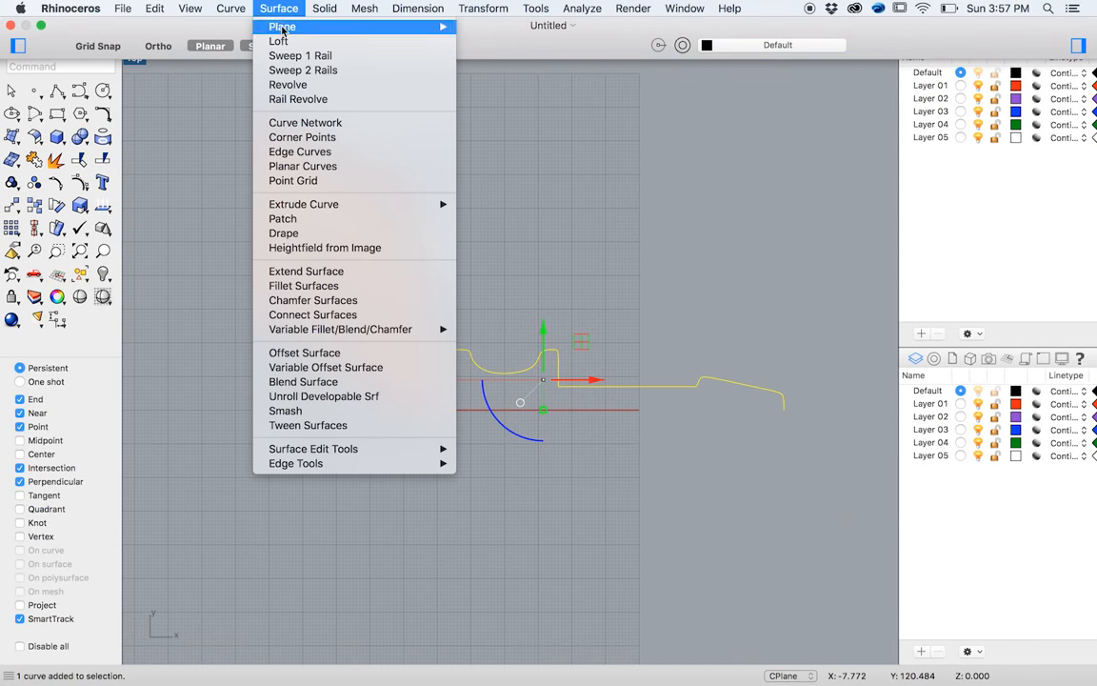
left_click(287, 84)
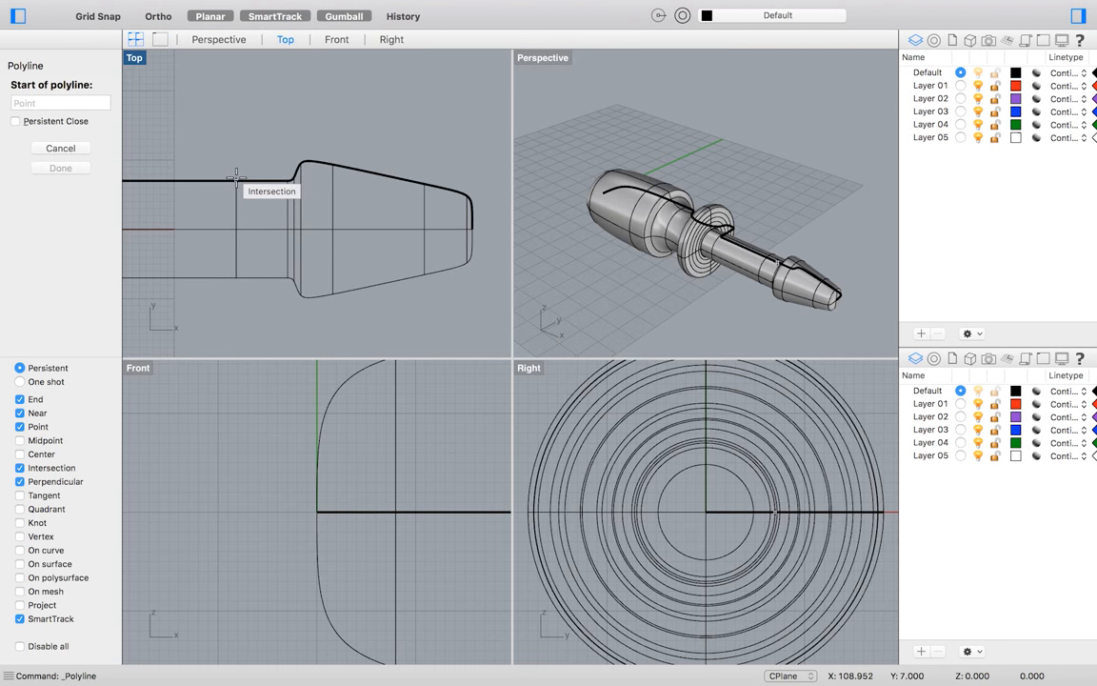
- WireCut flat blade faces through the shaft tip and remove the leftover cutting curves
left_click(484, 7)
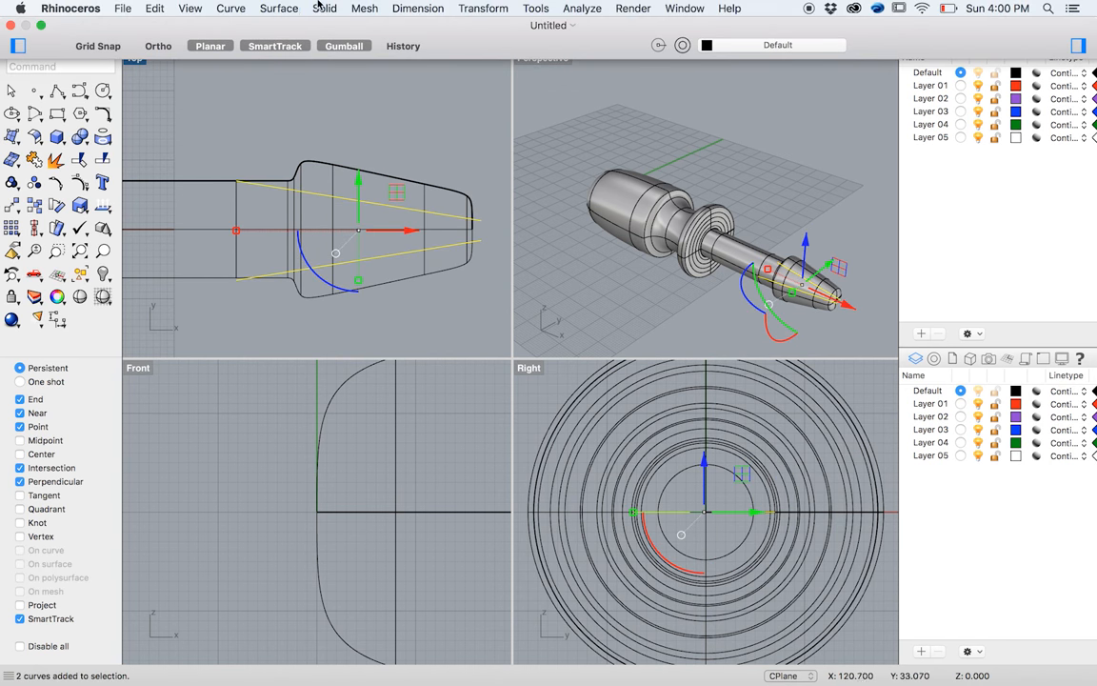
left_click(324, 8)
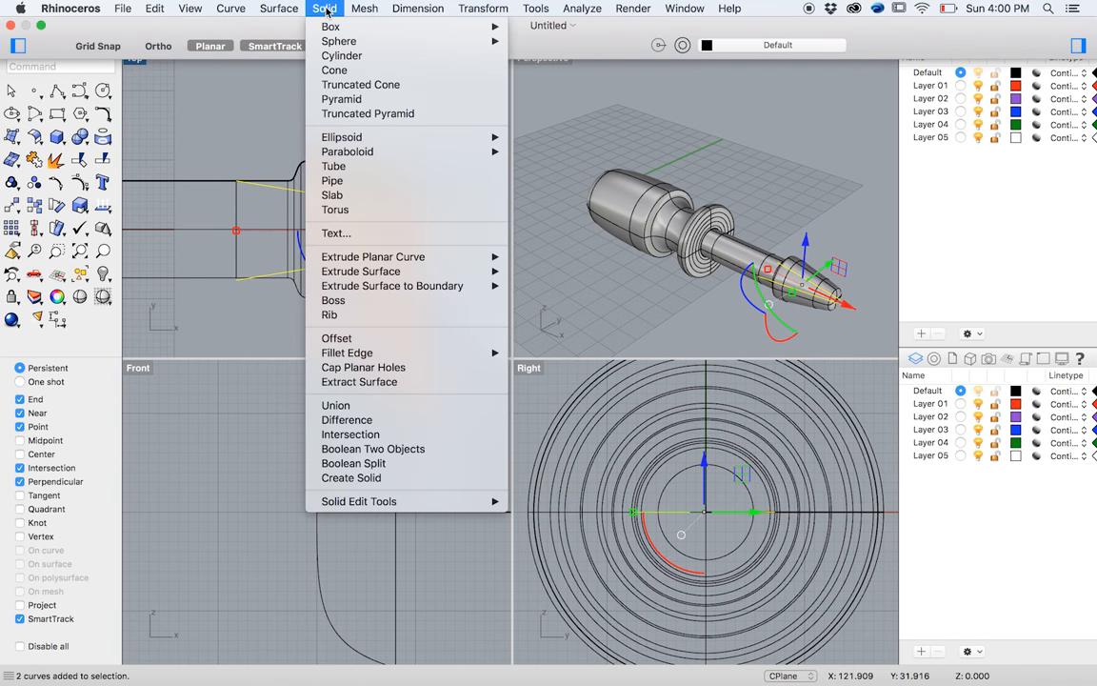
mouse_move(367, 114)
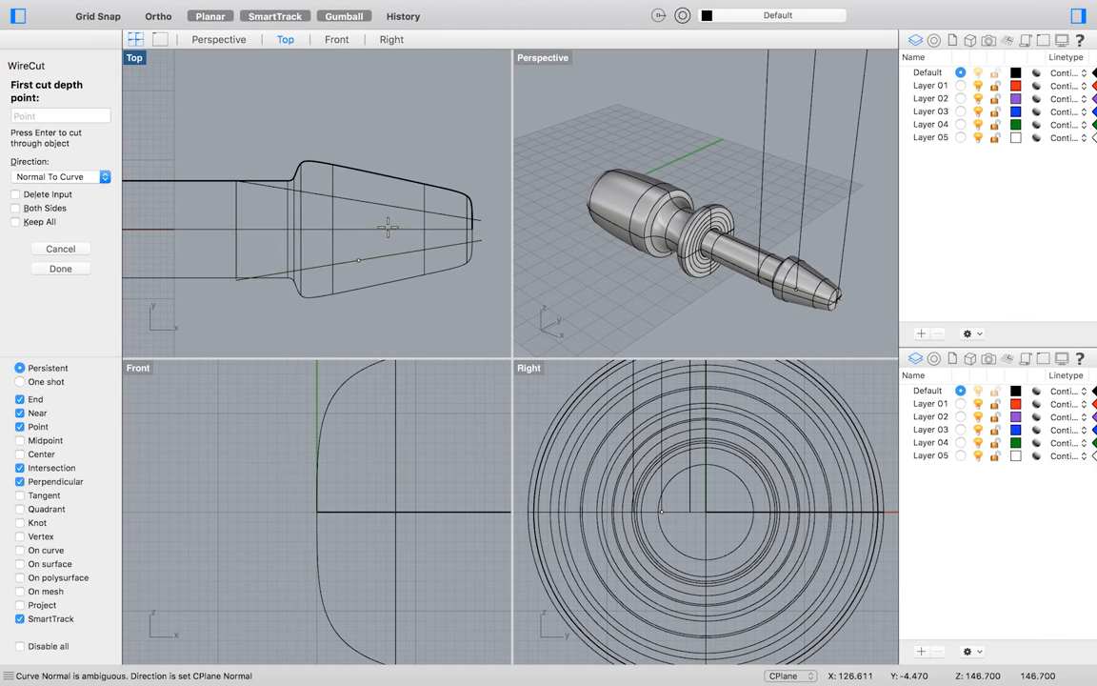
left_click(393, 38)
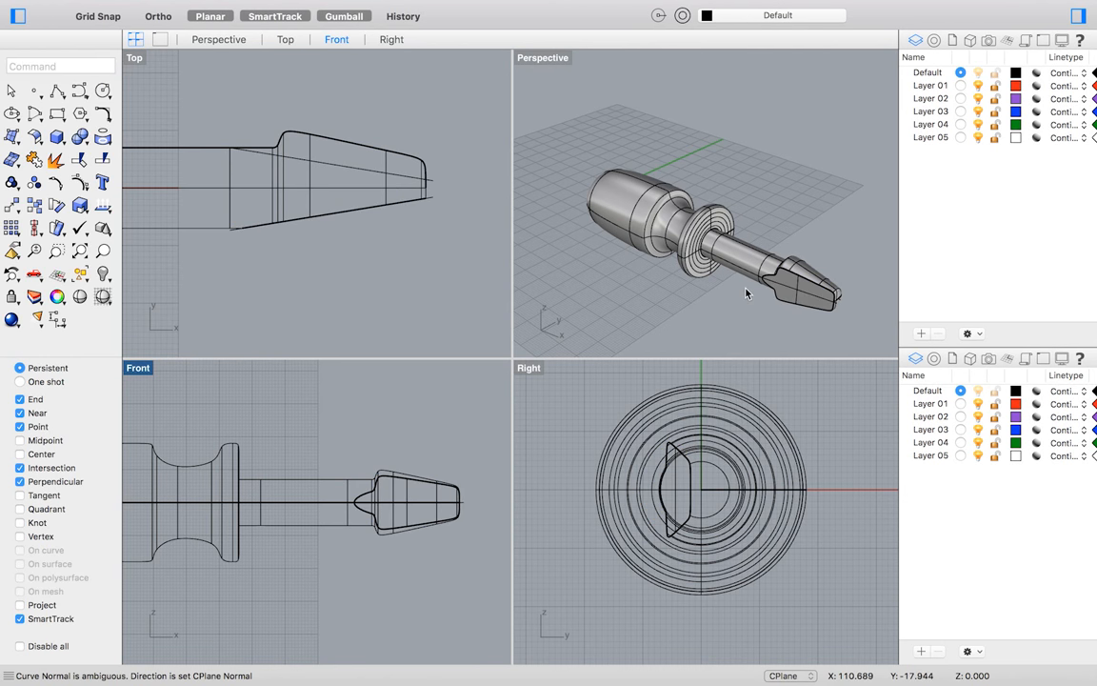
left_click(324, 7)
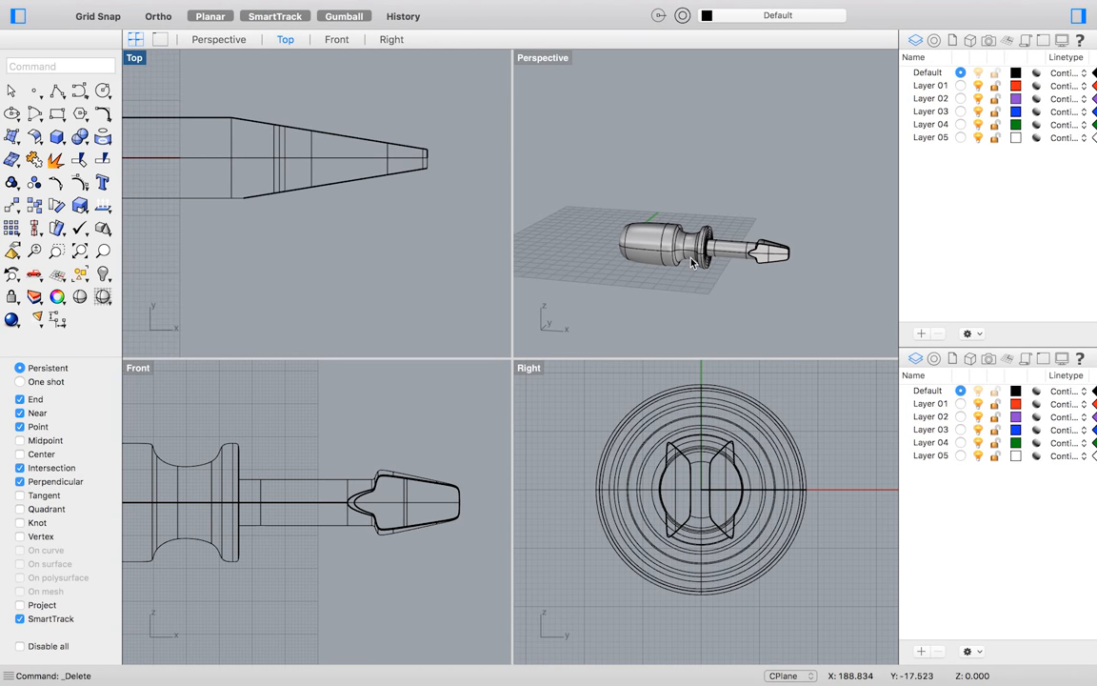
- Draw a groove path curve across the rounded back end of the handle in the Front view
left_click_drag(693, 264, 785, 278)
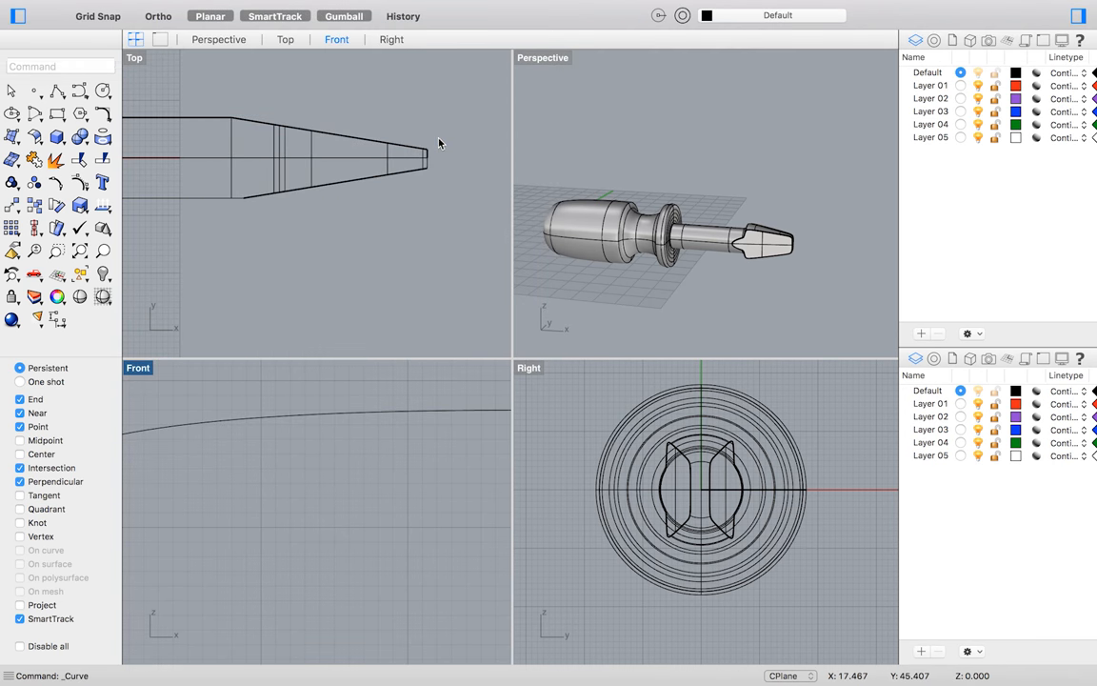
left_click(194, 438)
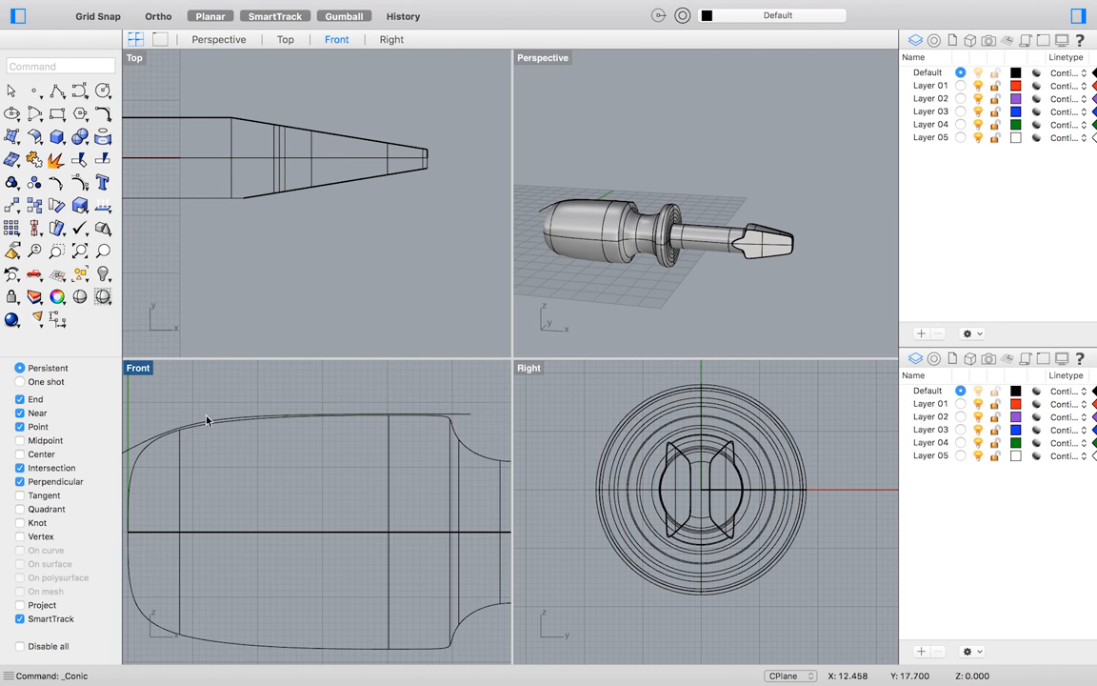
left_click(324, 8)
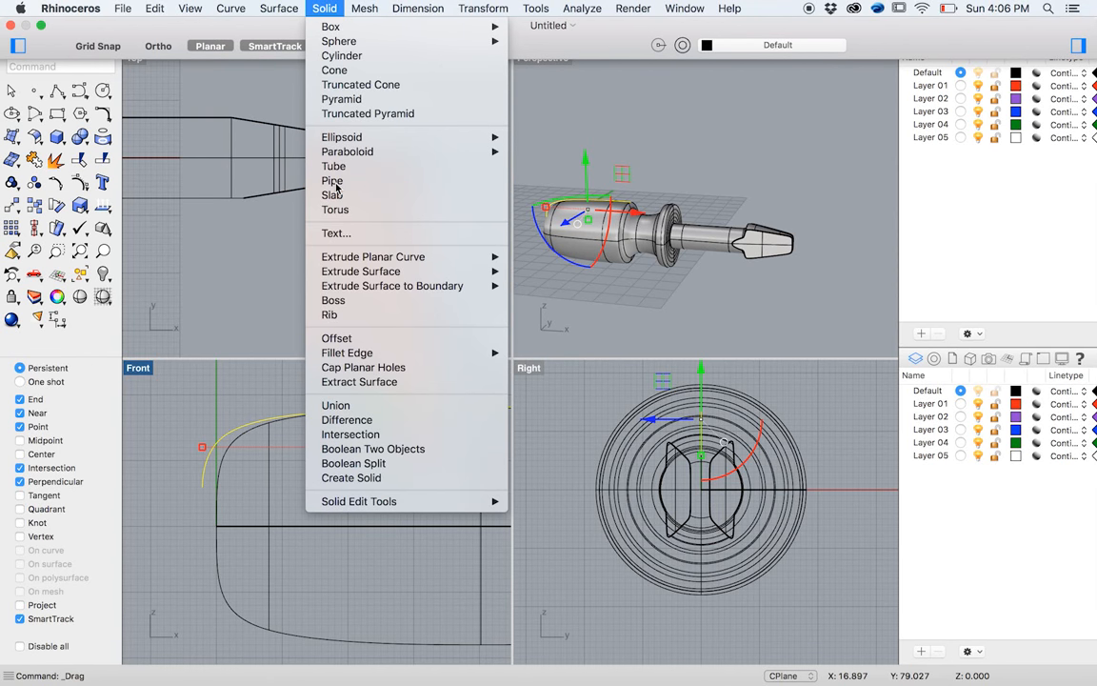
- Create a round pipe solid running along the groove path over the handle end
left_click(332, 179)
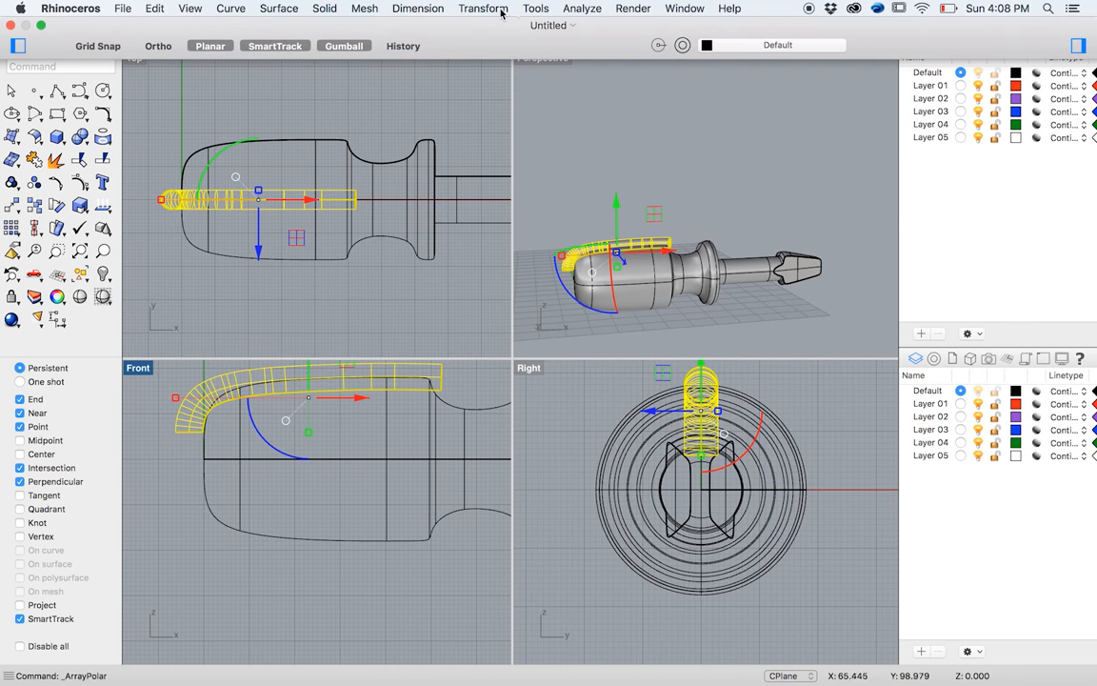
- Polar-array the pipe into 8 copies over 360 degrees around the handle centre
left_click(484, 8)
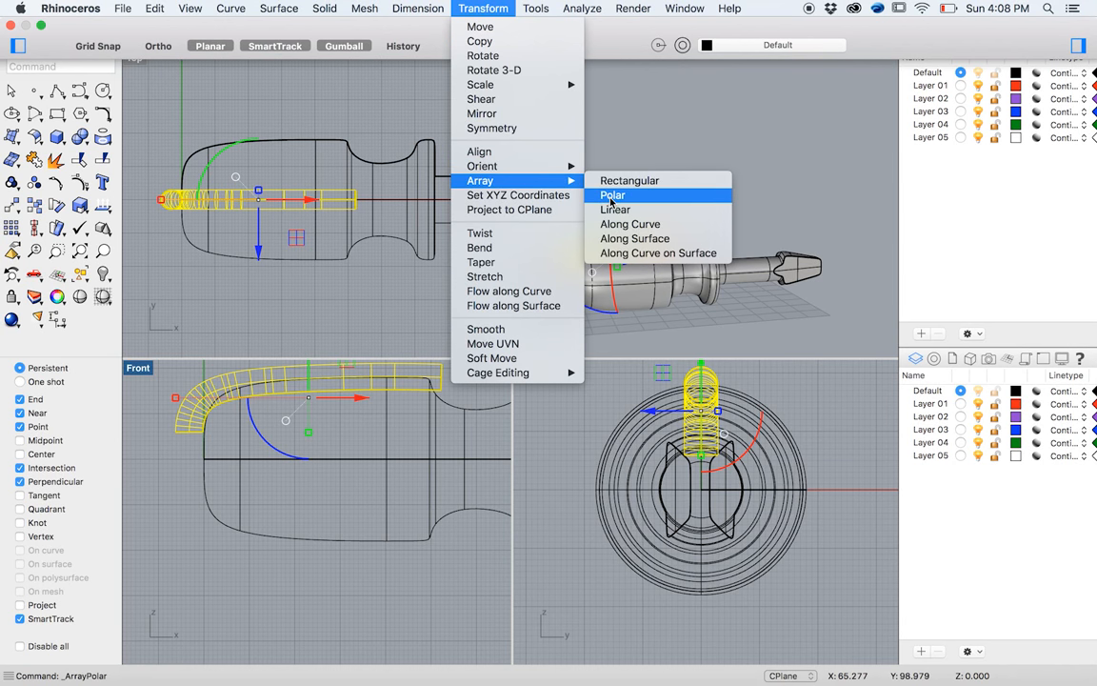
left_click(613, 195)
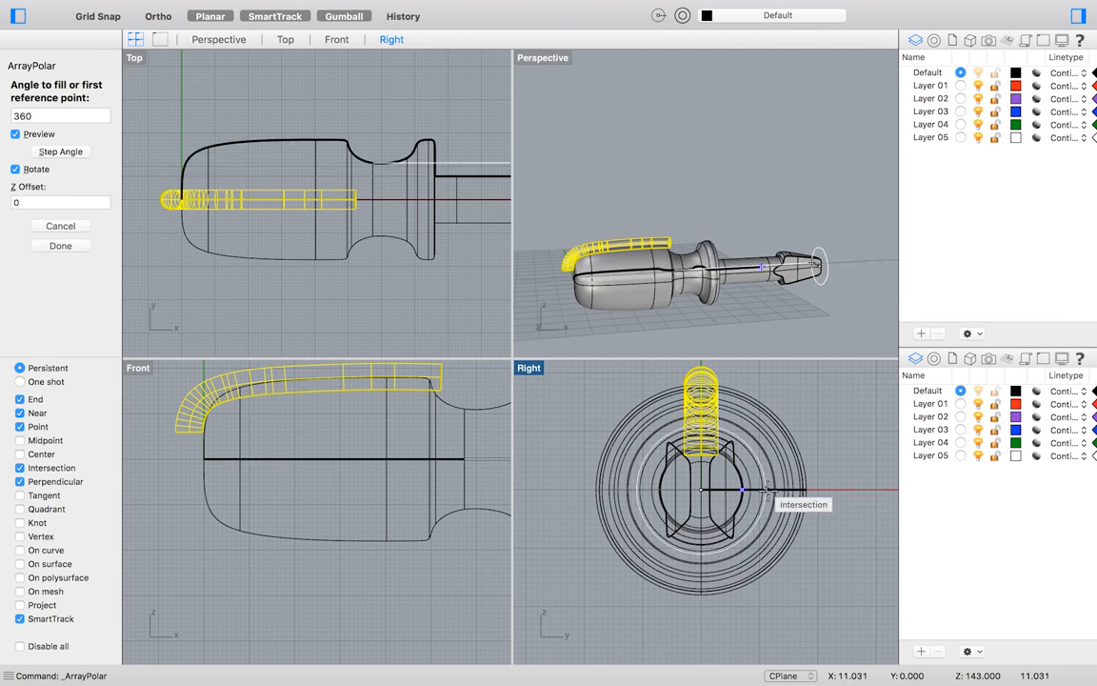
left_click(61, 246)
type("Boo")
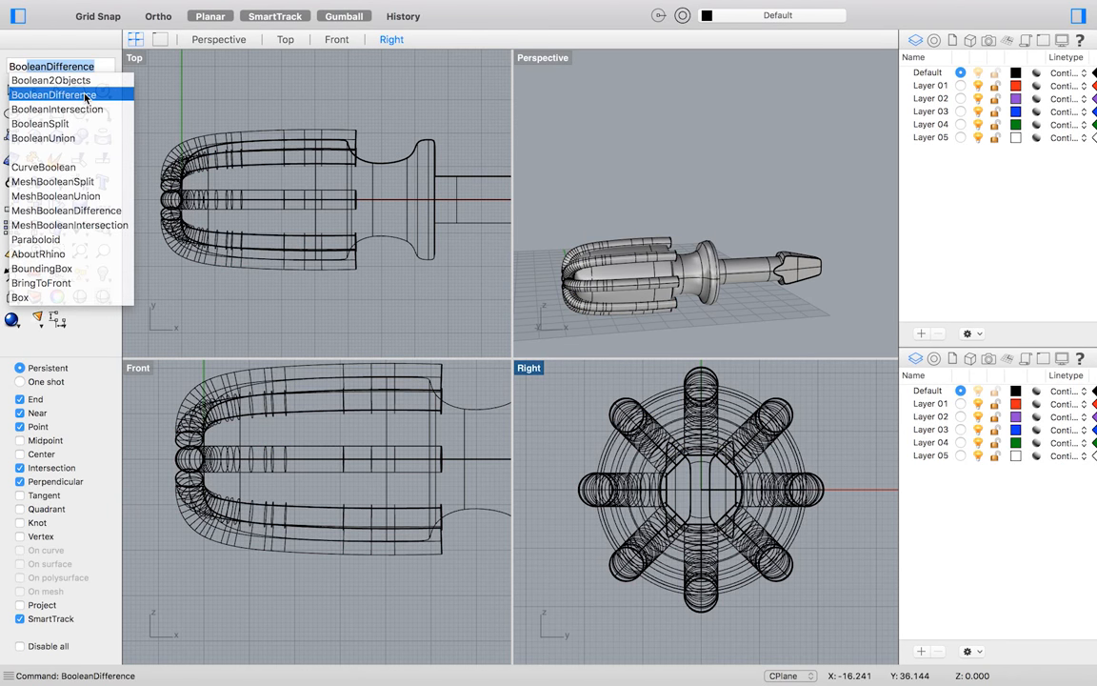
- Subtract the eight pipes from the handle with BooleanDifference and delete the leftover polysurface
left_click(52, 95)
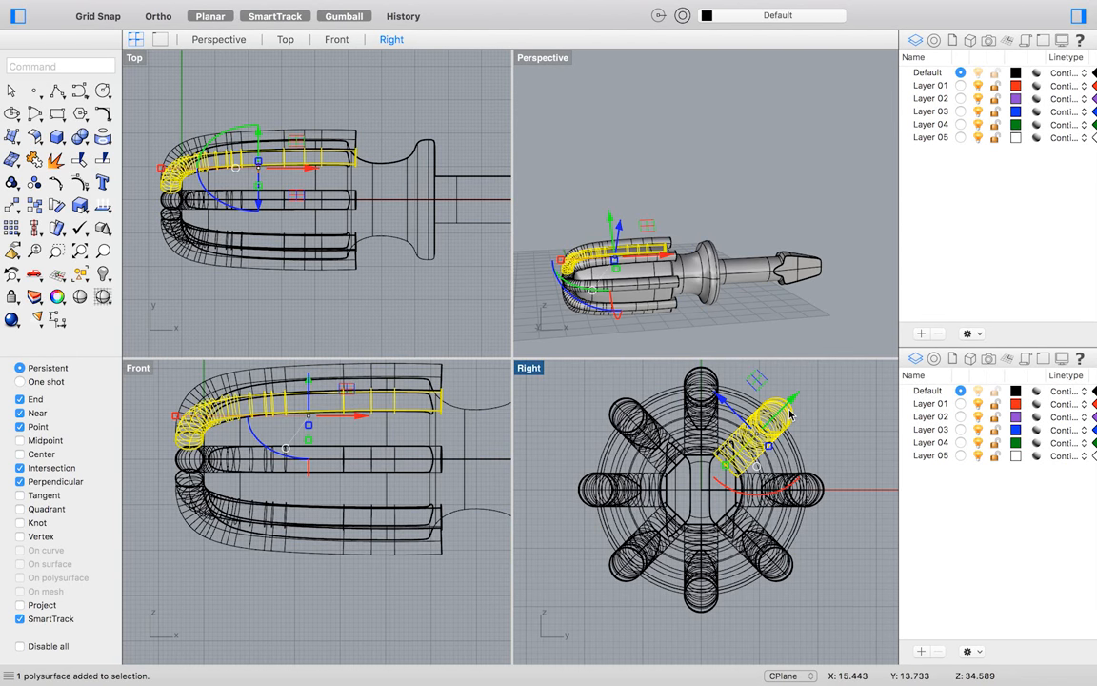
key("Delete")
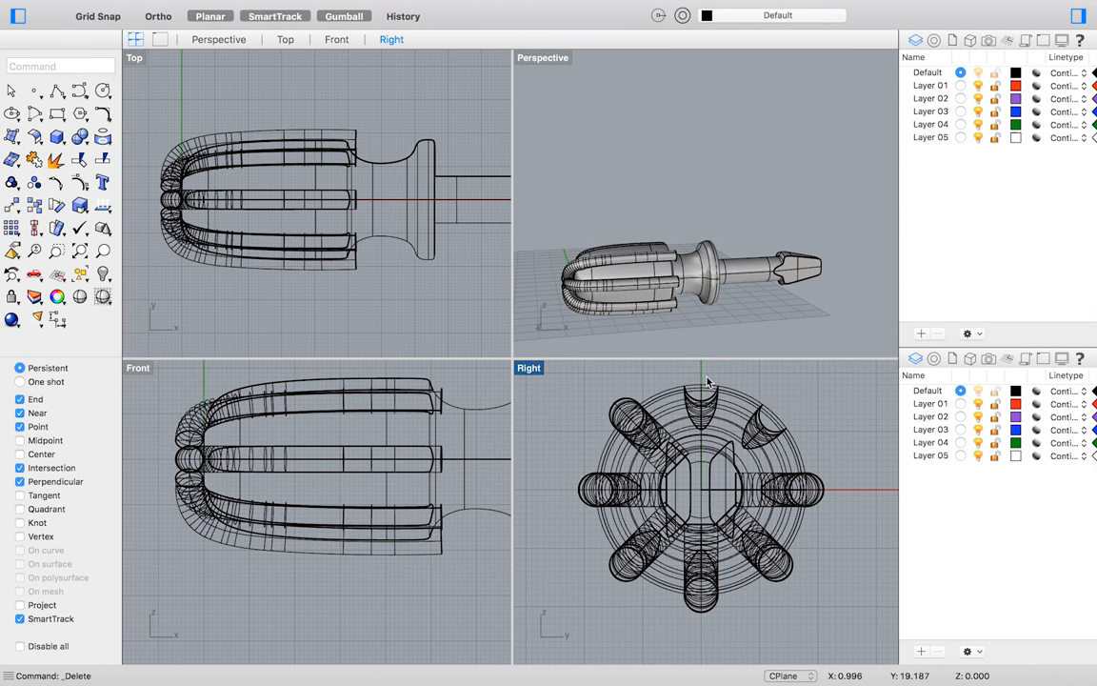